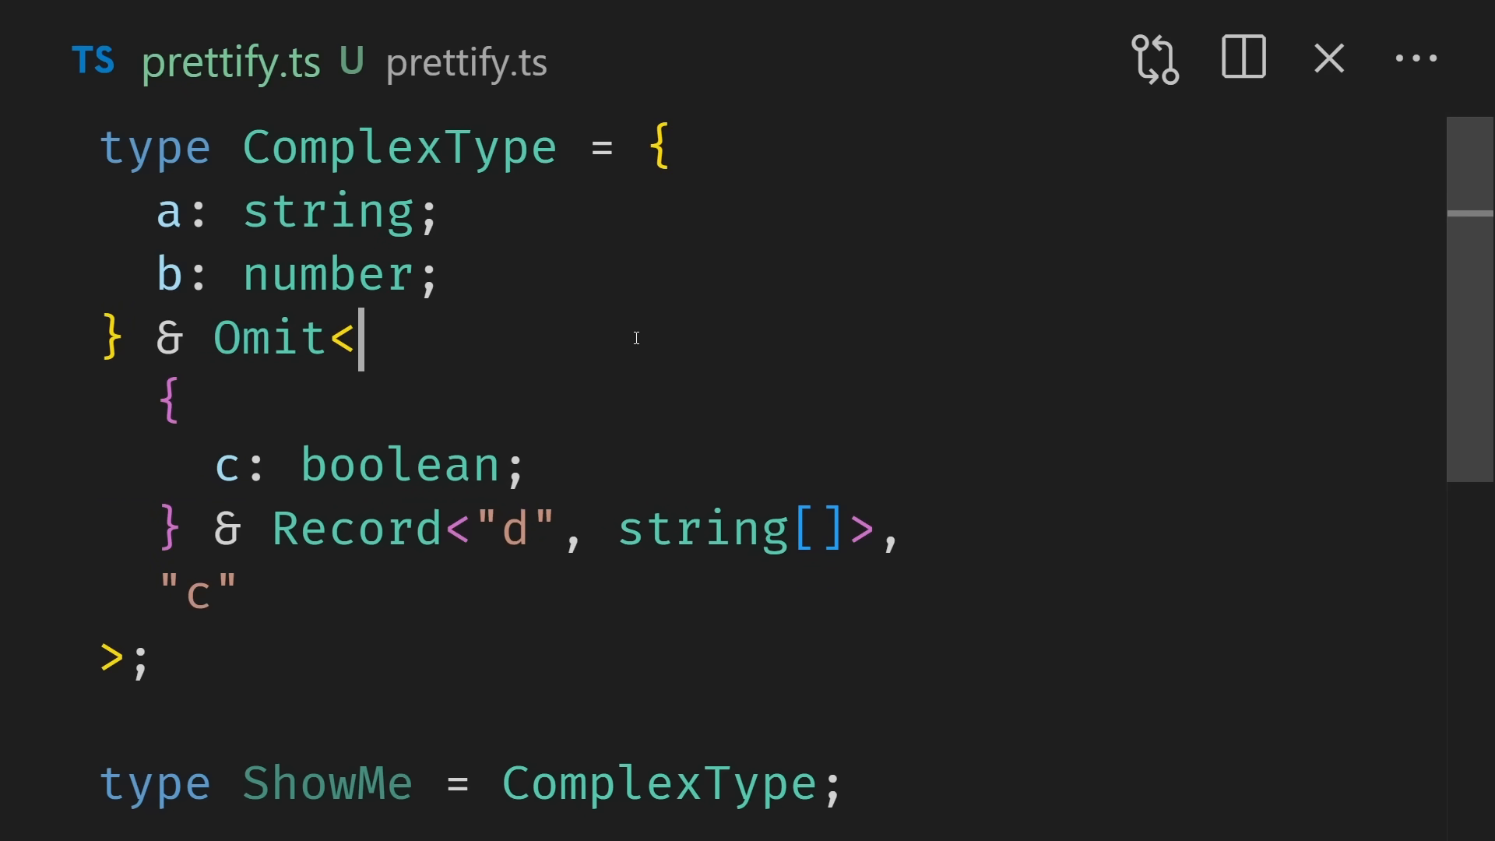
{"action": "mouse_move", "coordinate": [327, 783]}
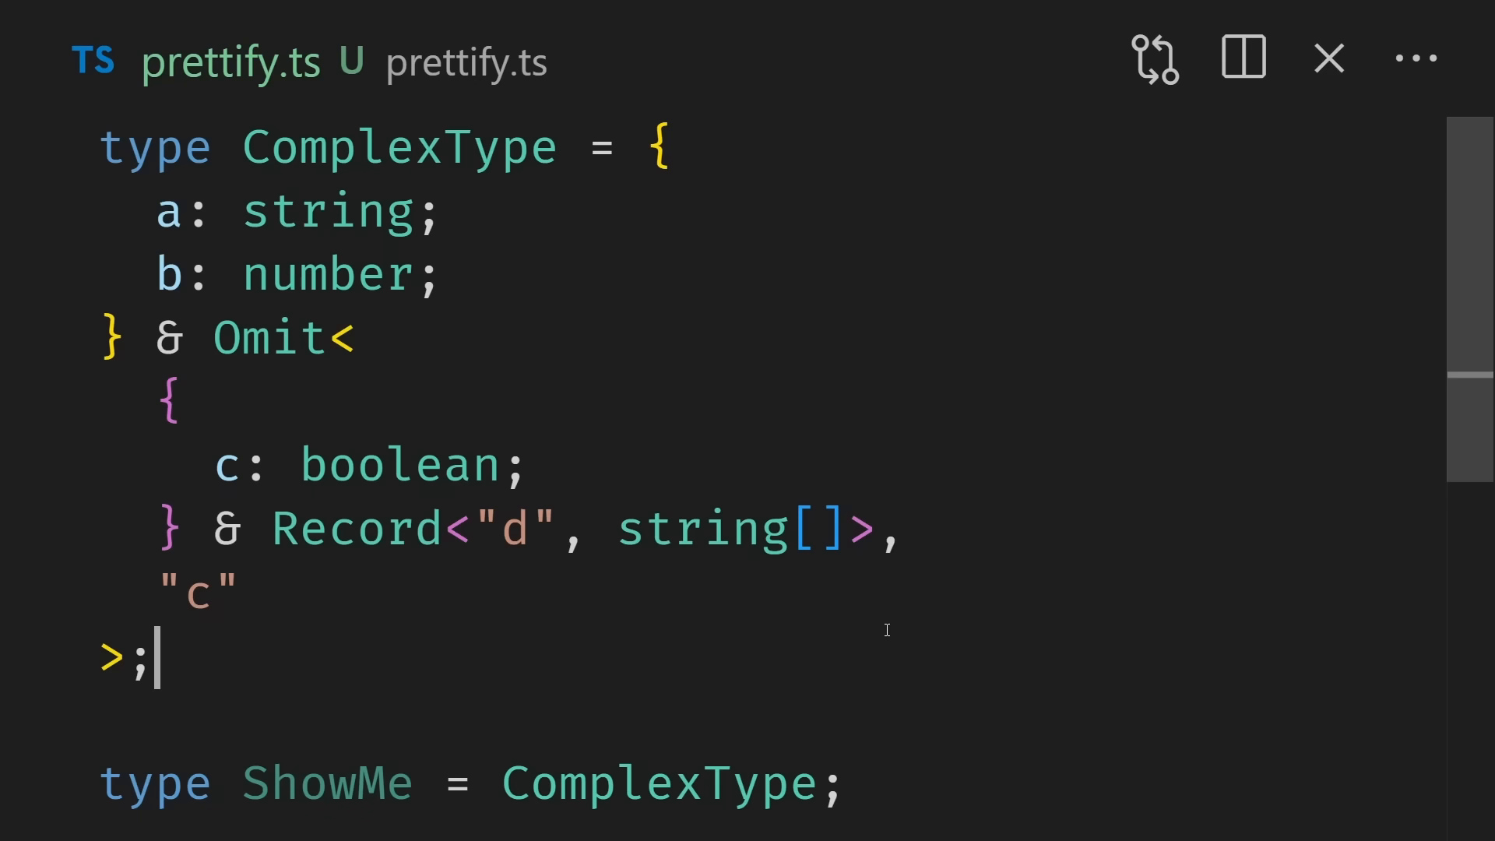
Step: Select Prettify's type parameter and ShowMe to wrap ComplexType as Prettify<ComplexType>
{"action": "scroll", "scroll_direction": "down", "scroll_amount": 3}
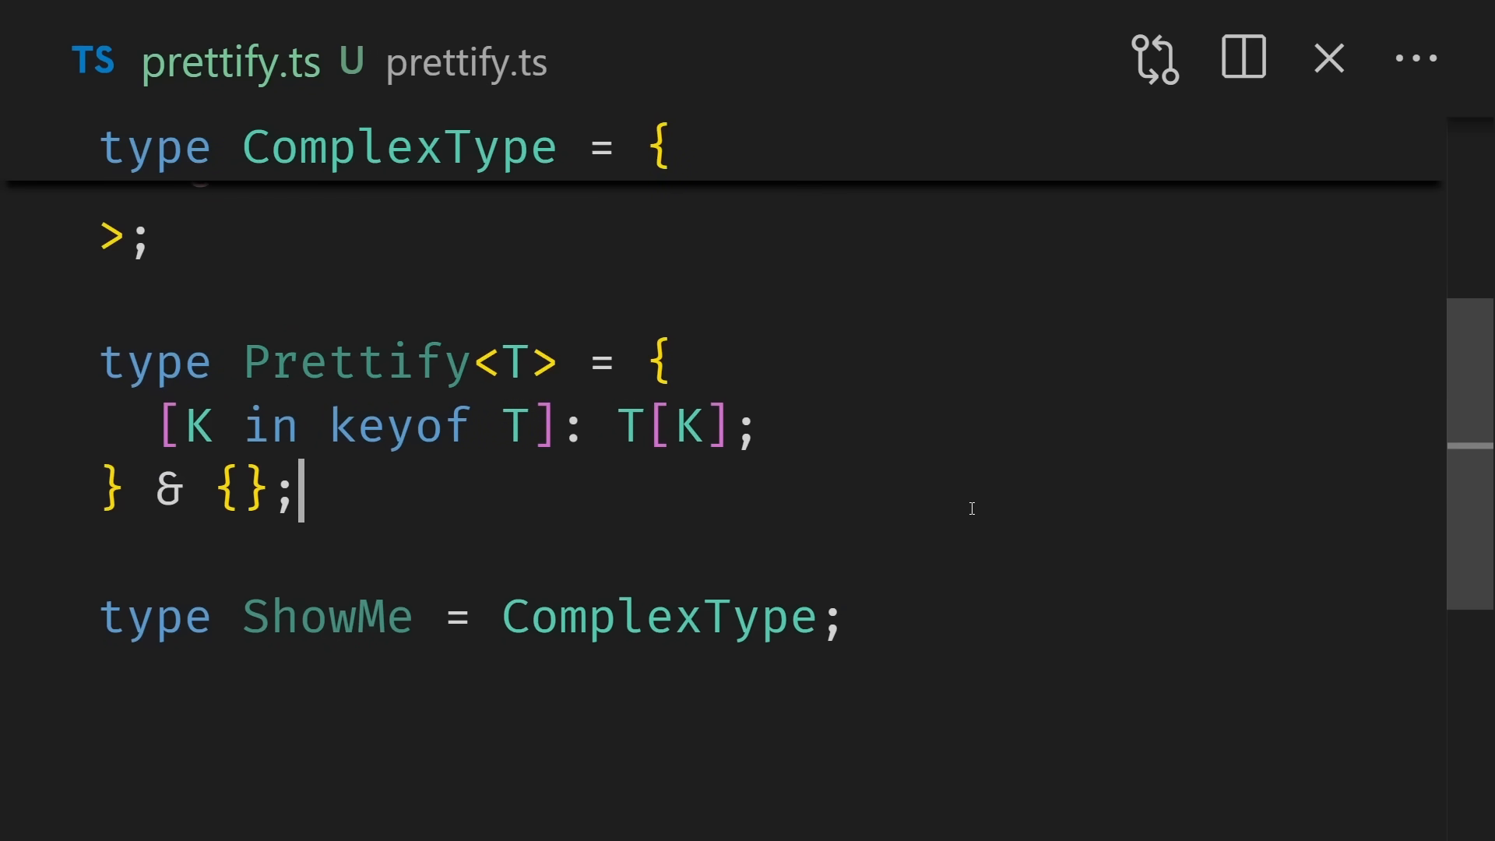
{"action": "double_click", "coordinate": [515, 362]}
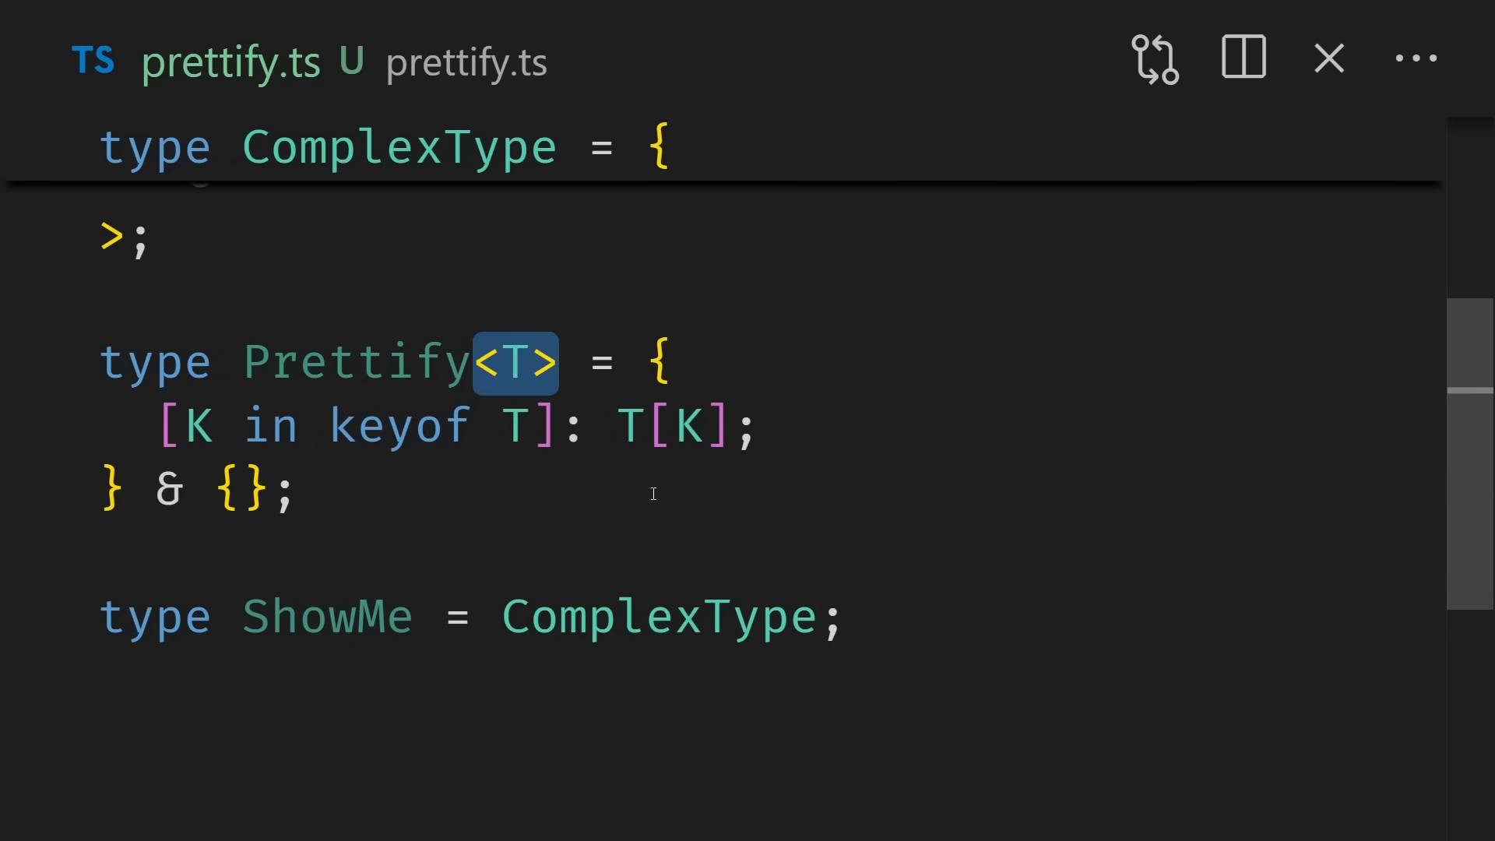
{"action": "double_click", "coordinate": [210, 489]}
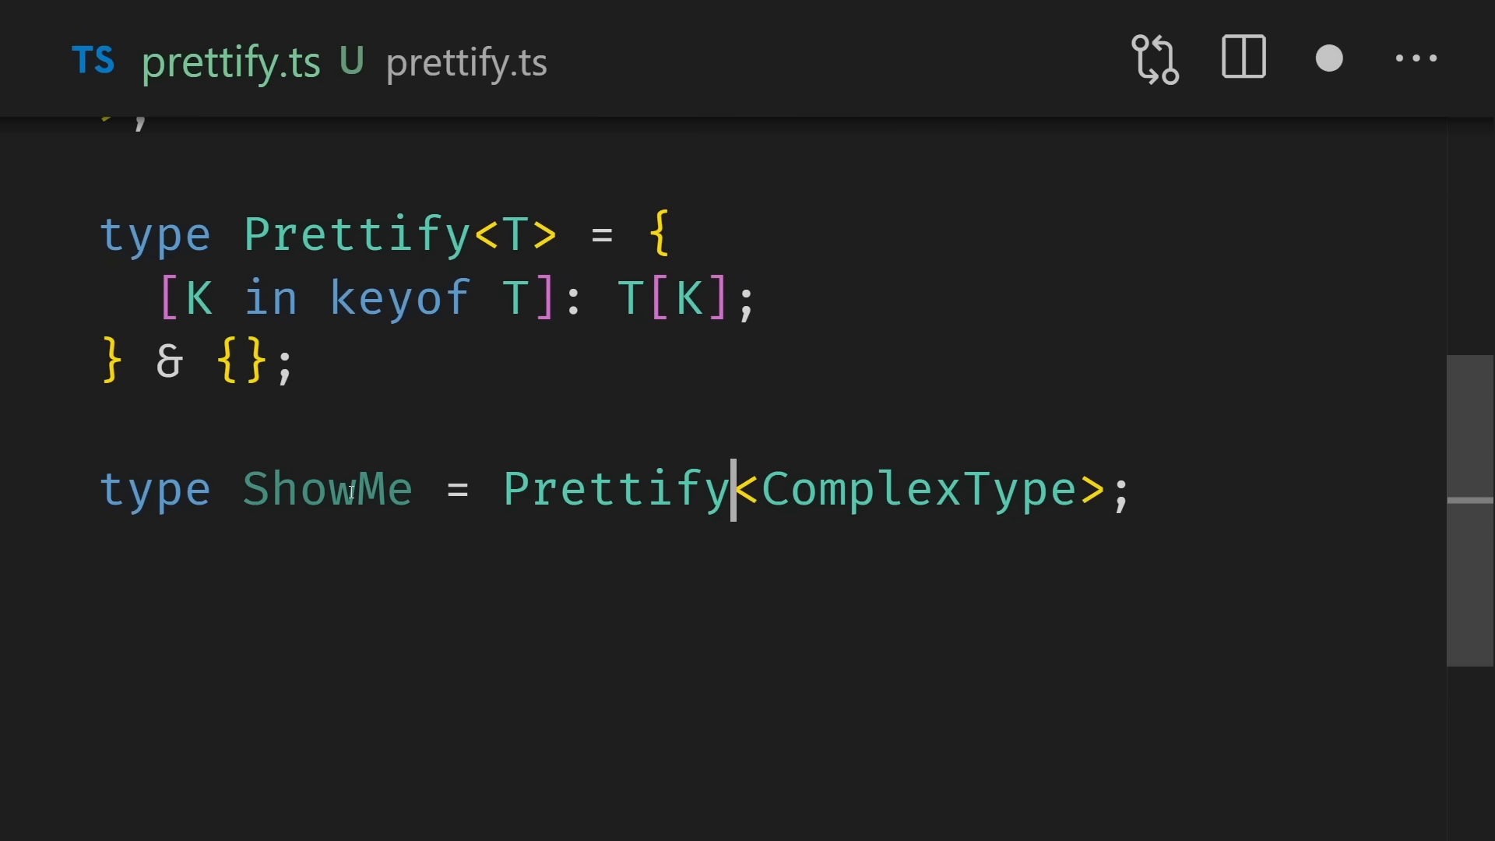
{"action": "mouse_move", "coordinate": [326, 489]}
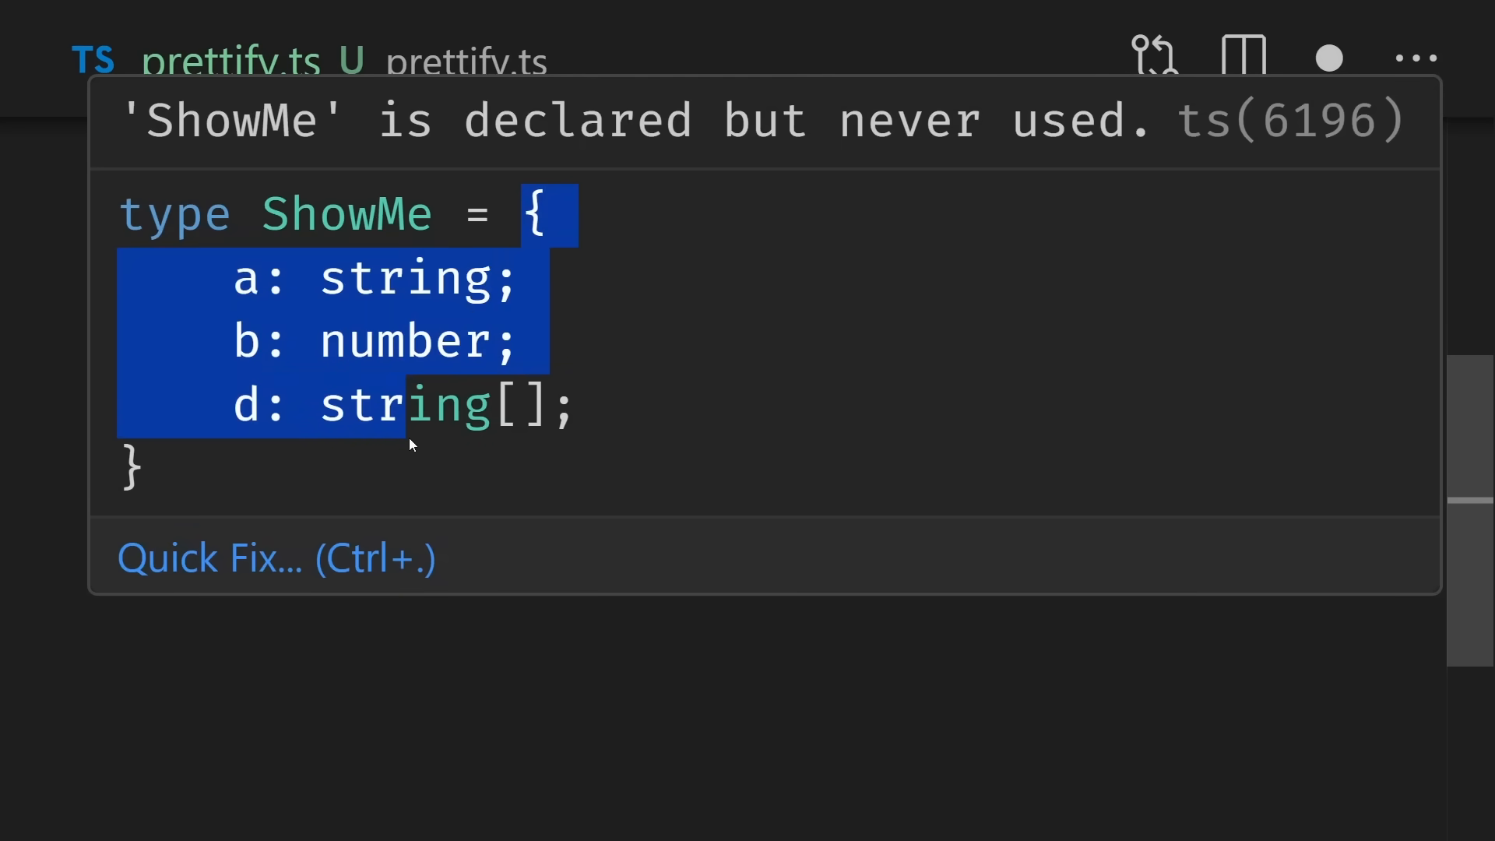